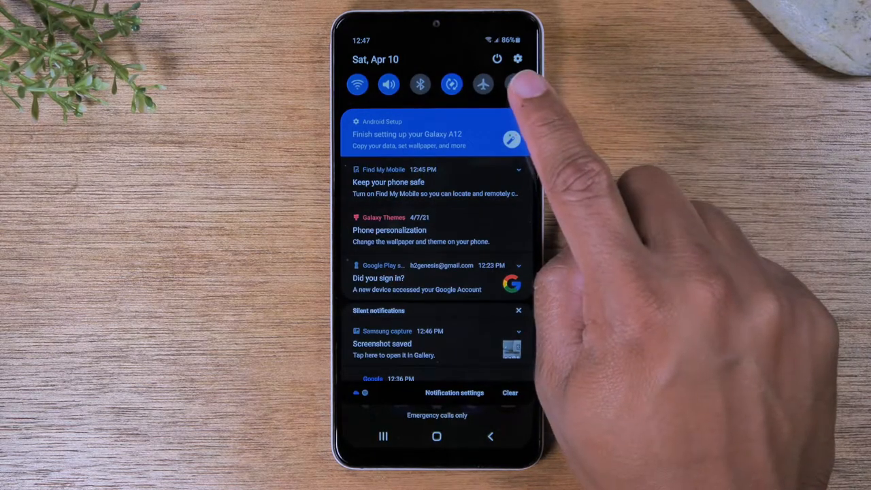
Open Settings from the gear icon in the notification panel.
click(517, 59)
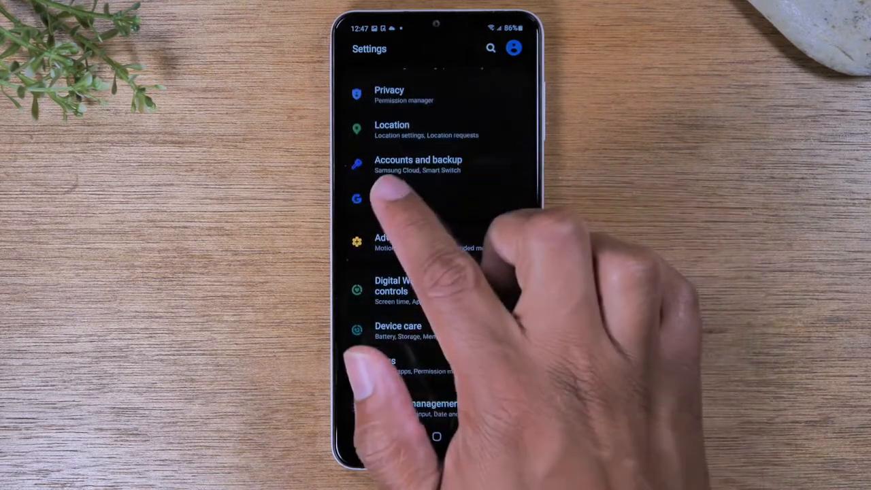
Show the Accounts page under Accounts and backup.
click(418, 165)
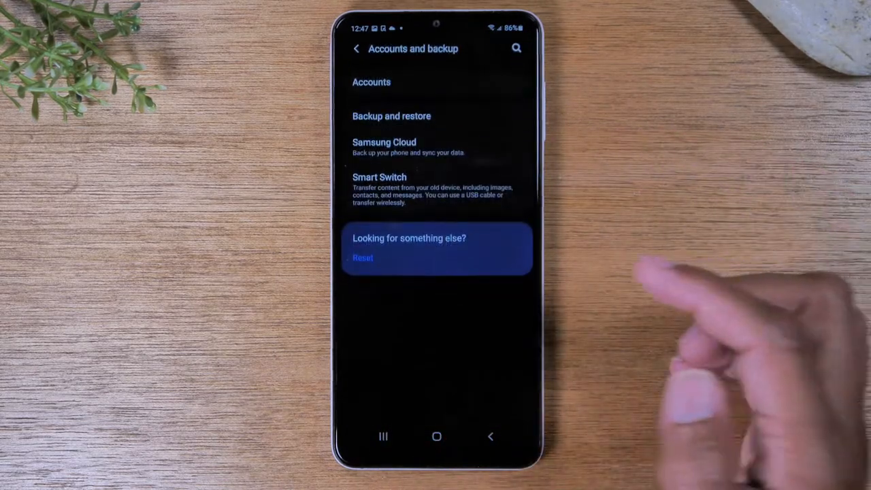
click(371, 82)
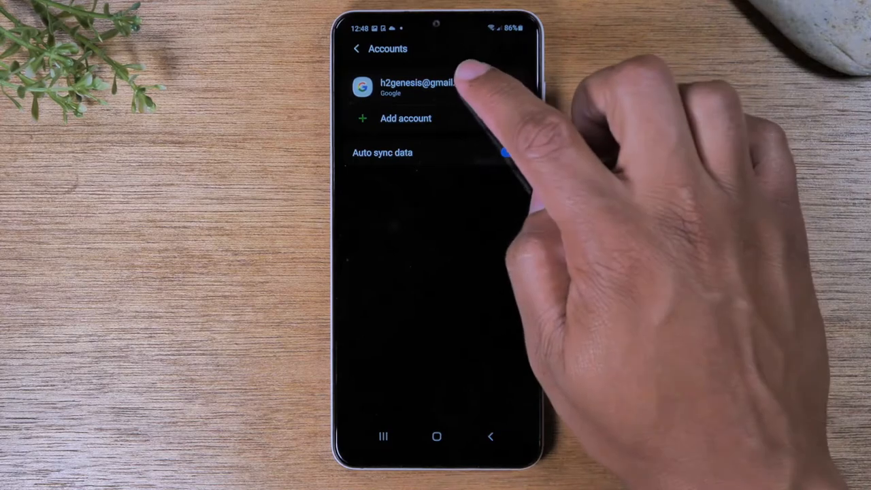
Remove the signed-in Google account and confirm with OK.
click(408, 88)
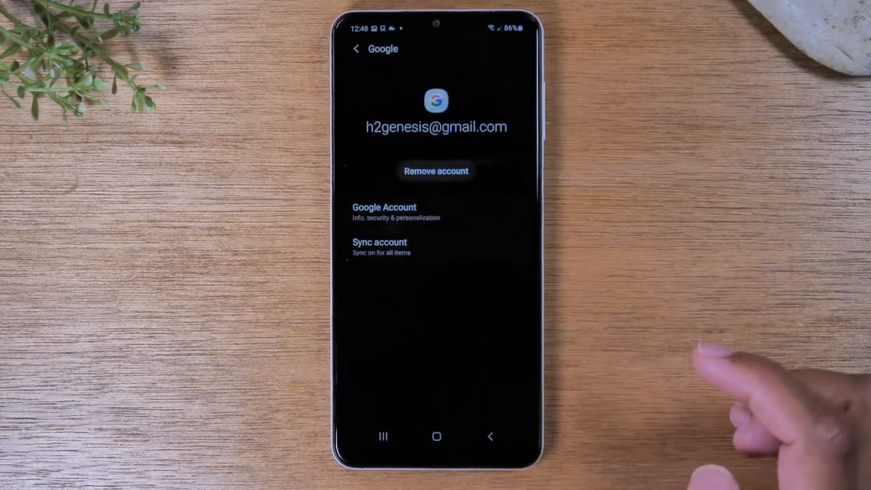
click(435, 171)
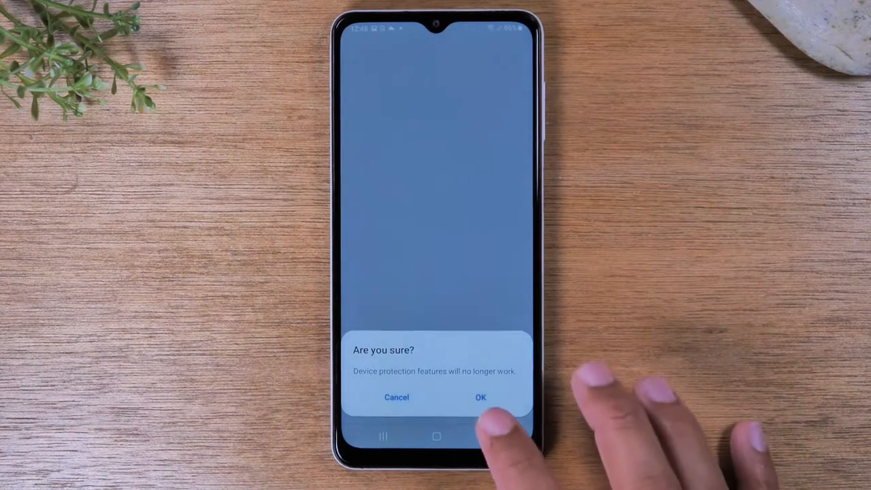
click(480, 397)
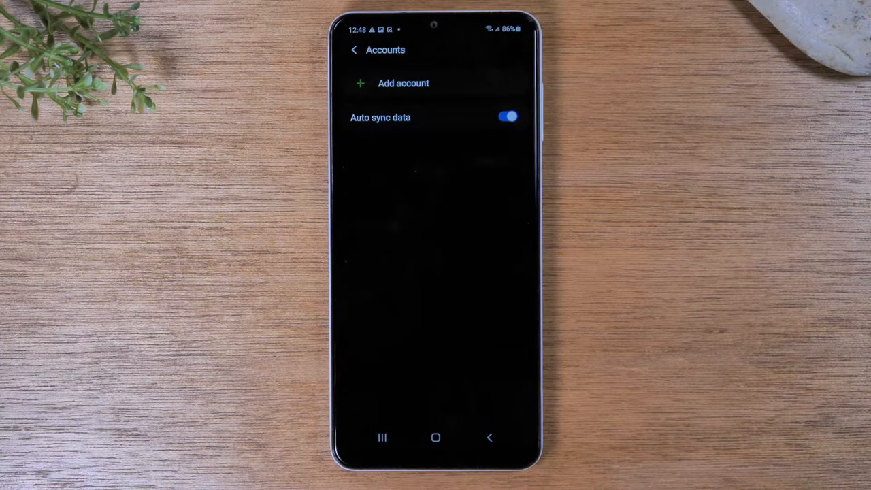
Go back to the main Settings list and enter General management.
click(489, 438)
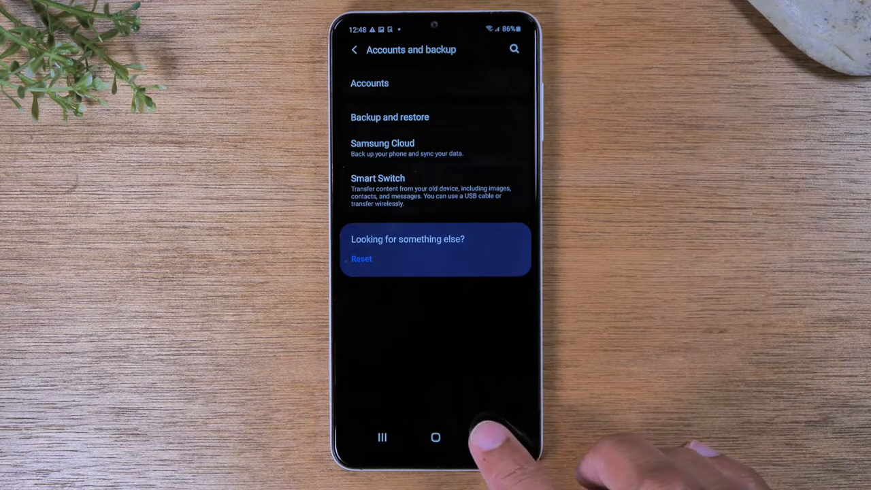
click(354, 49)
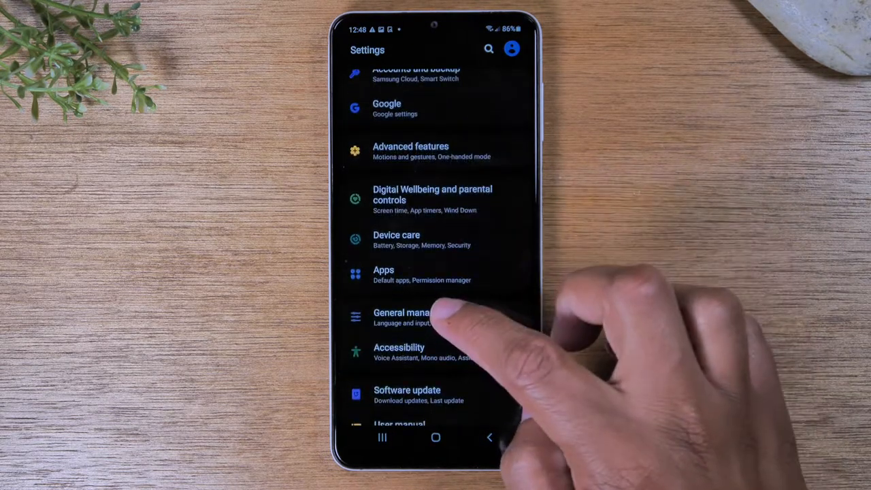
click(401, 316)
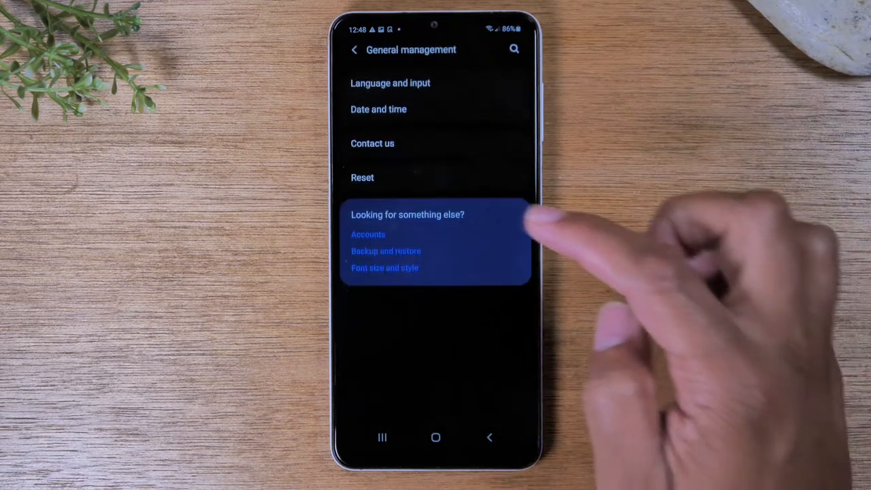
Go through Reset and Factory data reset to the erase-all-data confirmation page.
click(362, 178)
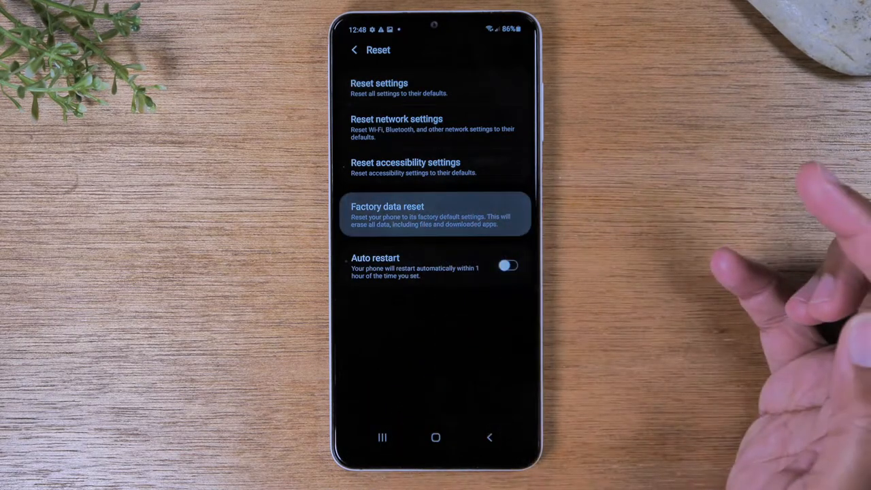
click(386, 211)
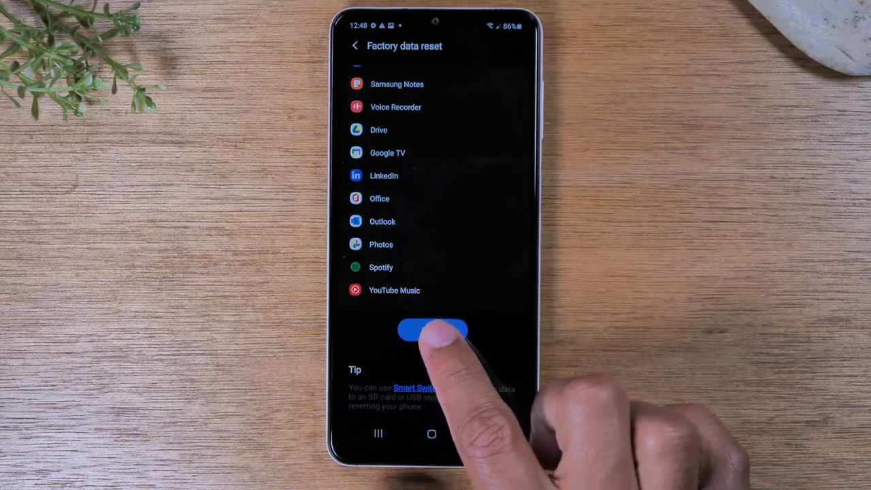
click(432, 330)
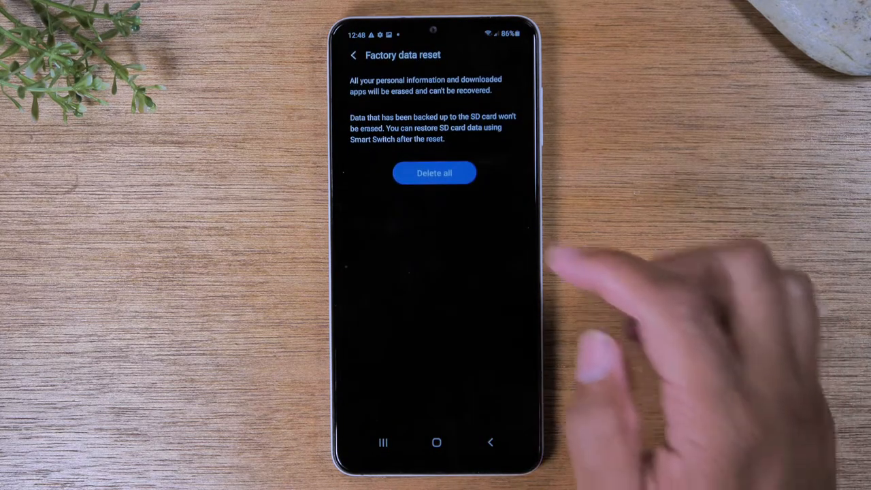
Tap Delete all to erase the phone and begin shutting down.
click(434, 172)
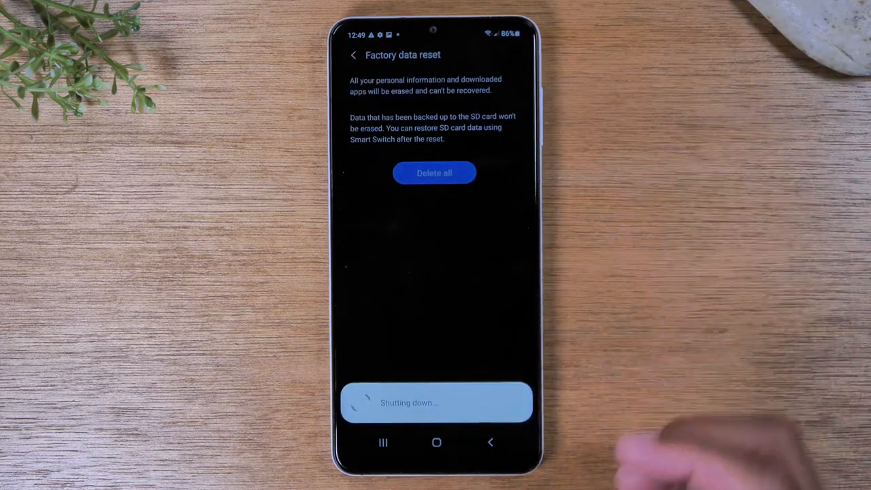